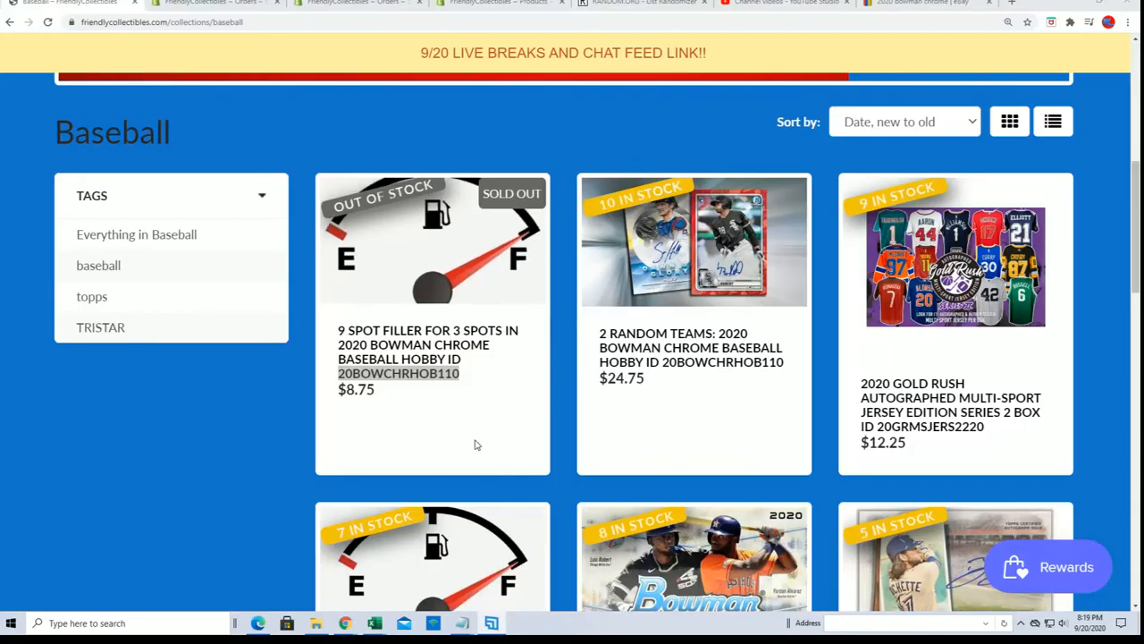
{"action": "double_click", "coordinate": [359, 389]}
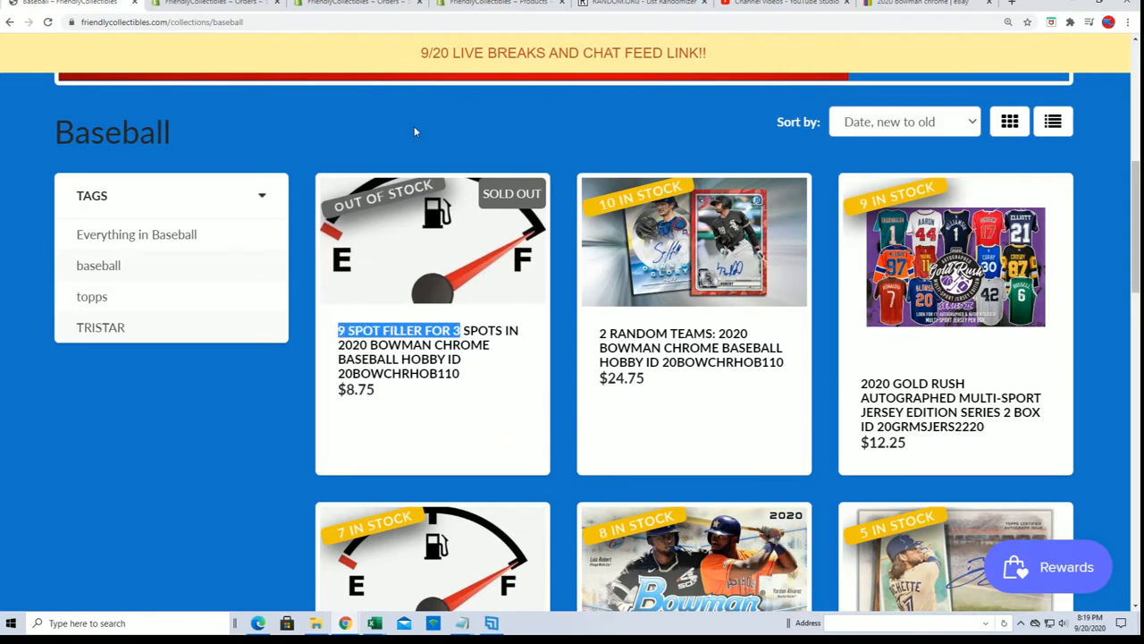
{"action": "left_click", "coordinate": [643, 3]}
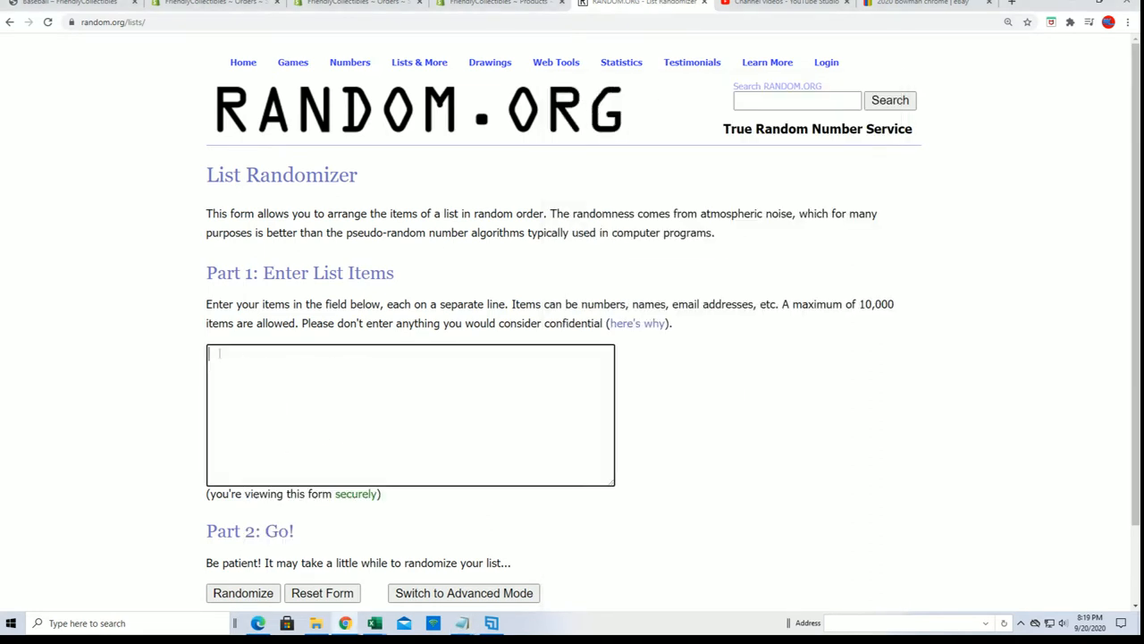
{"action": "type", "text": "Jon Boyce IA"}
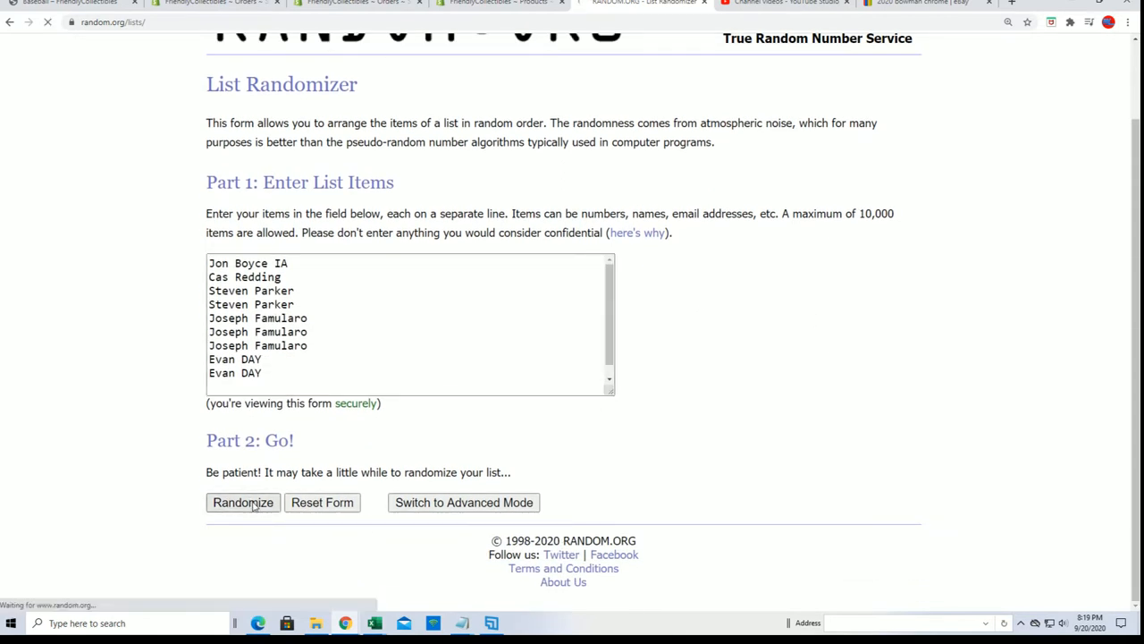
Shuffle the nine-name list seven times using Randomize and then Again!
{"action": "left_click", "coordinate": [243, 501]}
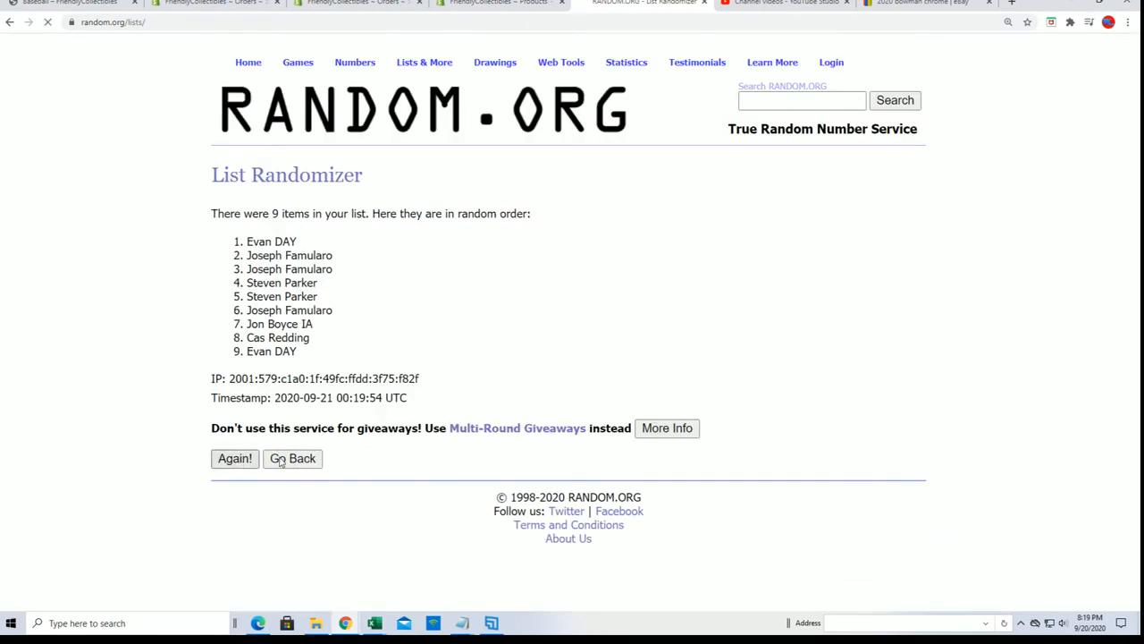
{"action": "left_click", "coordinate": [235, 458]}
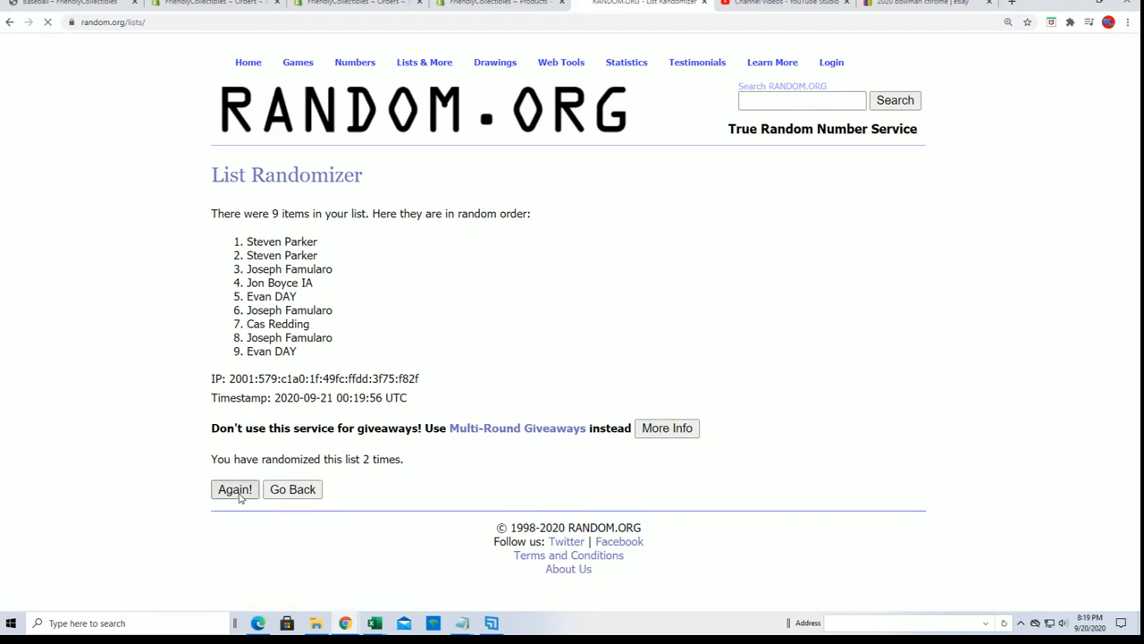
{"action": "left_click", "coordinate": [234, 489]}
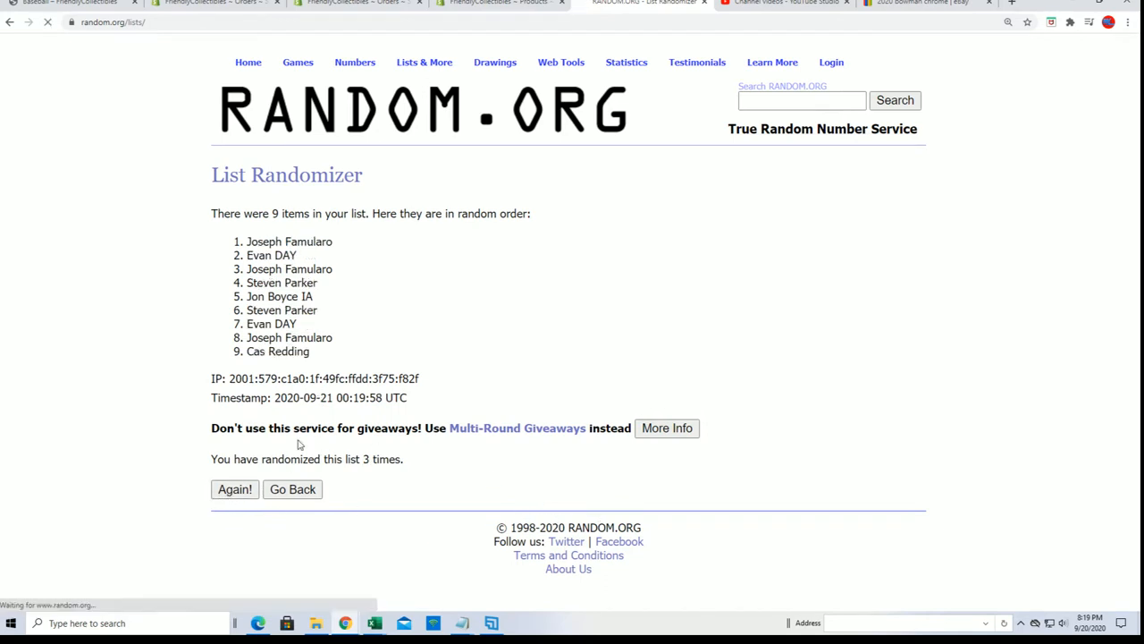
{"action": "left_click", "coordinate": [234, 489]}
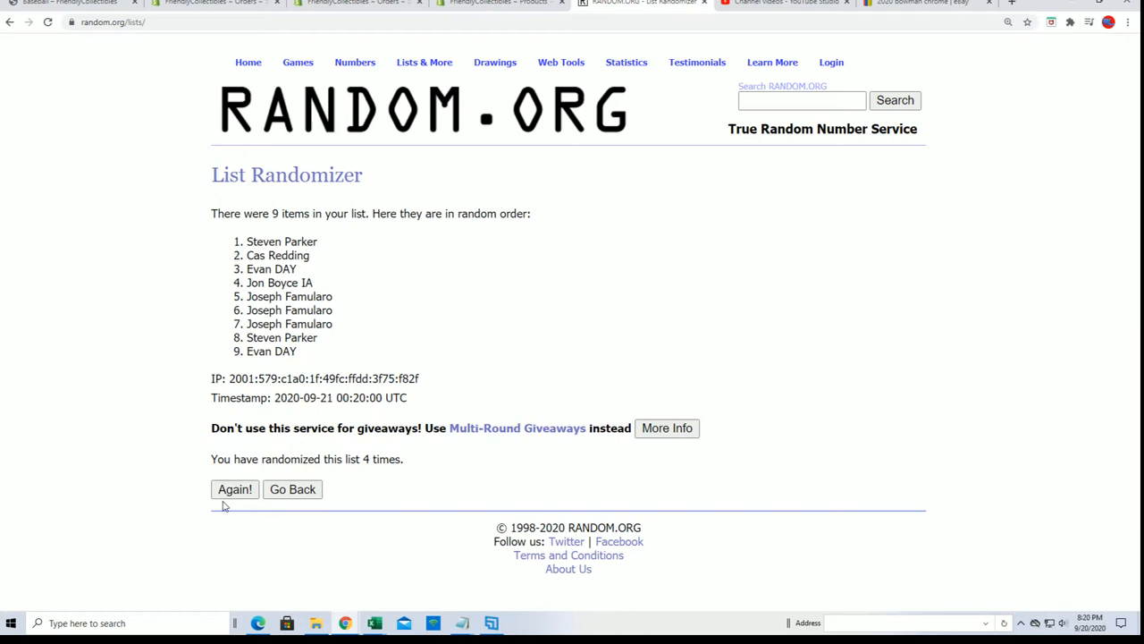
{"action": "left_click", "coordinate": [234, 489]}
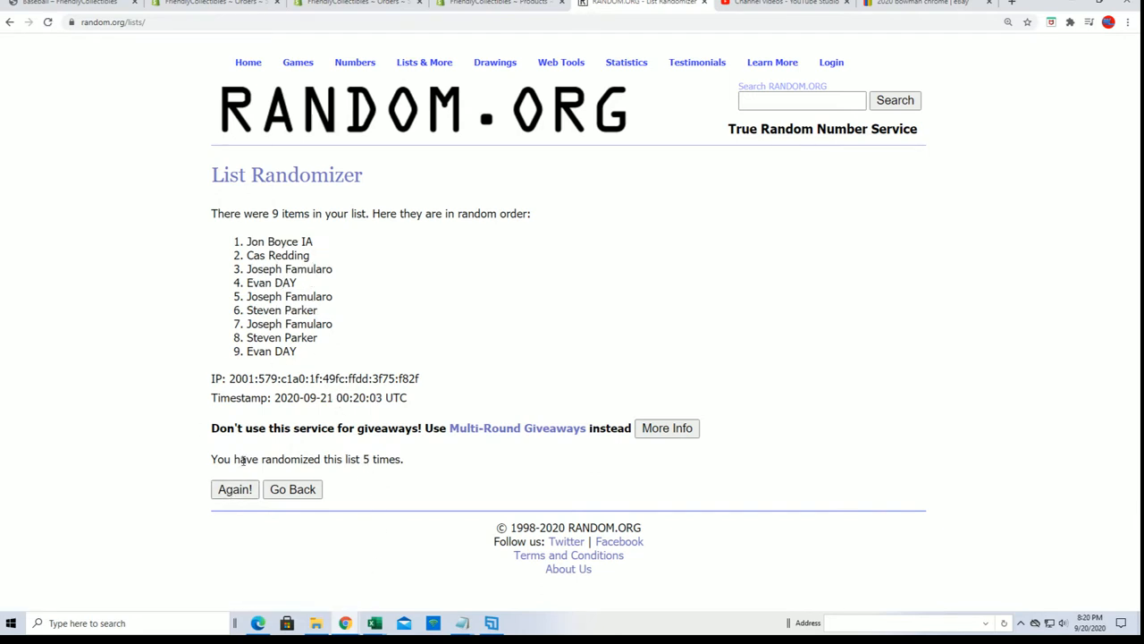
{"action": "left_click", "coordinate": [235, 489]}
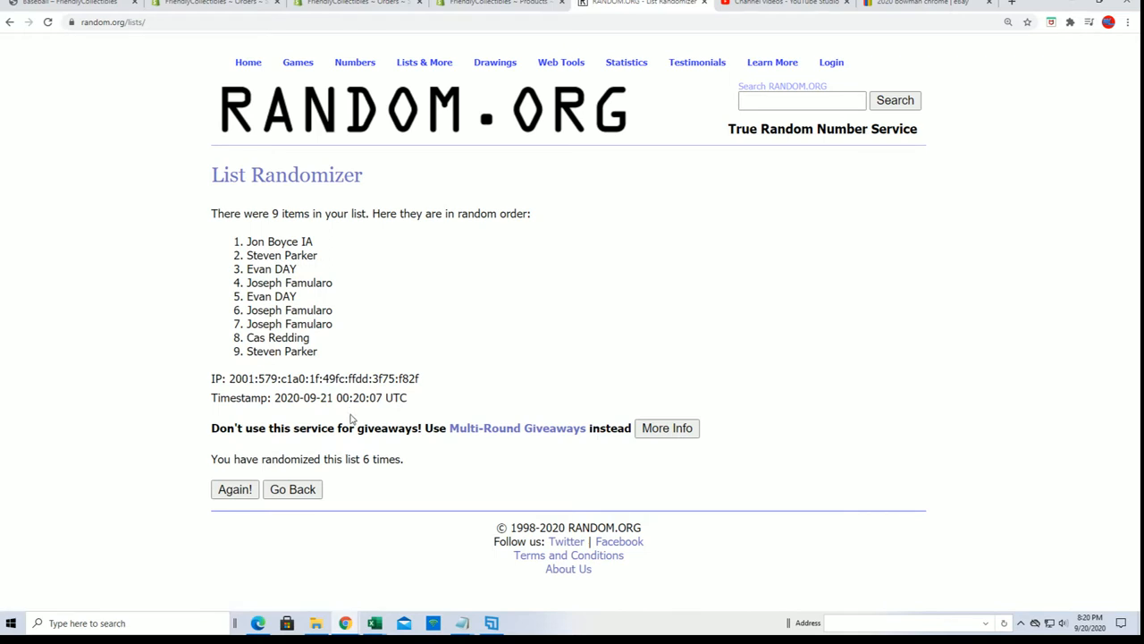
{"action": "mouse_move", "coordinate": [234, 489]}
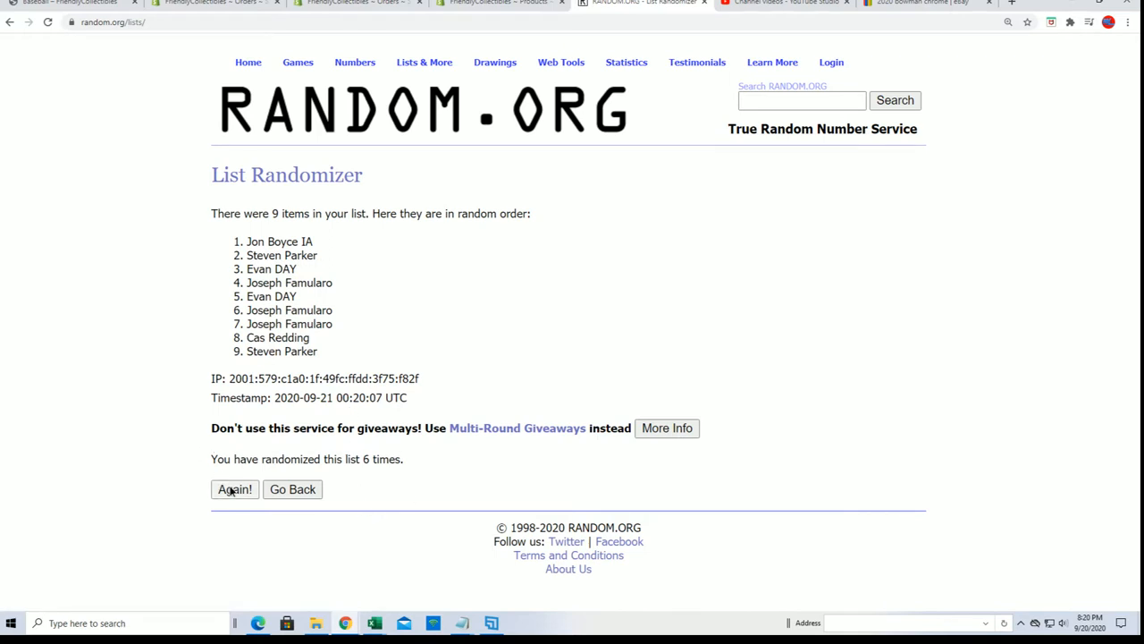
{"action": "left_click", "coordinate": [235, 489]}
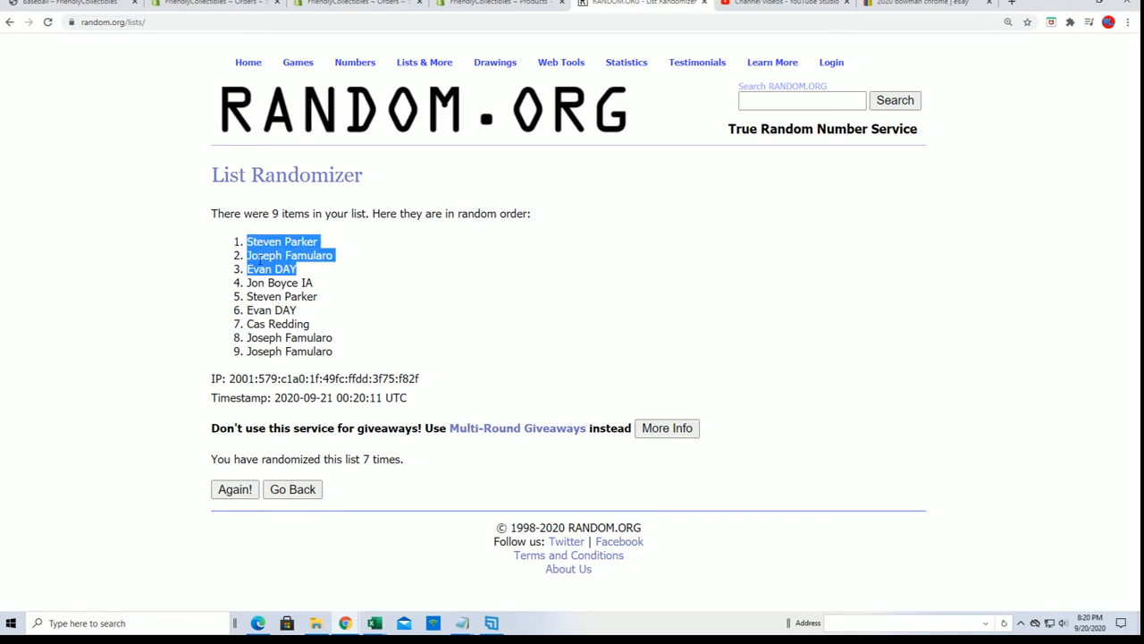
{"action": "mouse_move", "coordinate": [452, 313]}
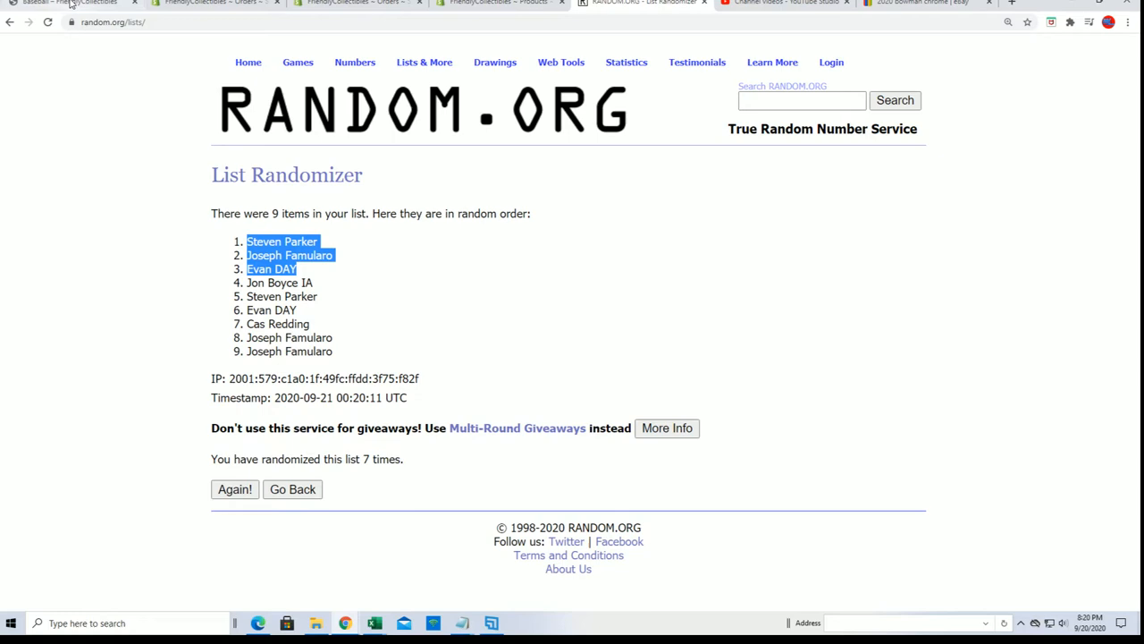
Go back to the Friendly Collectibles Baseball tab showing the sold-out 9-spot filler
{"action": "left_click", "coordinate": [67, 4]}
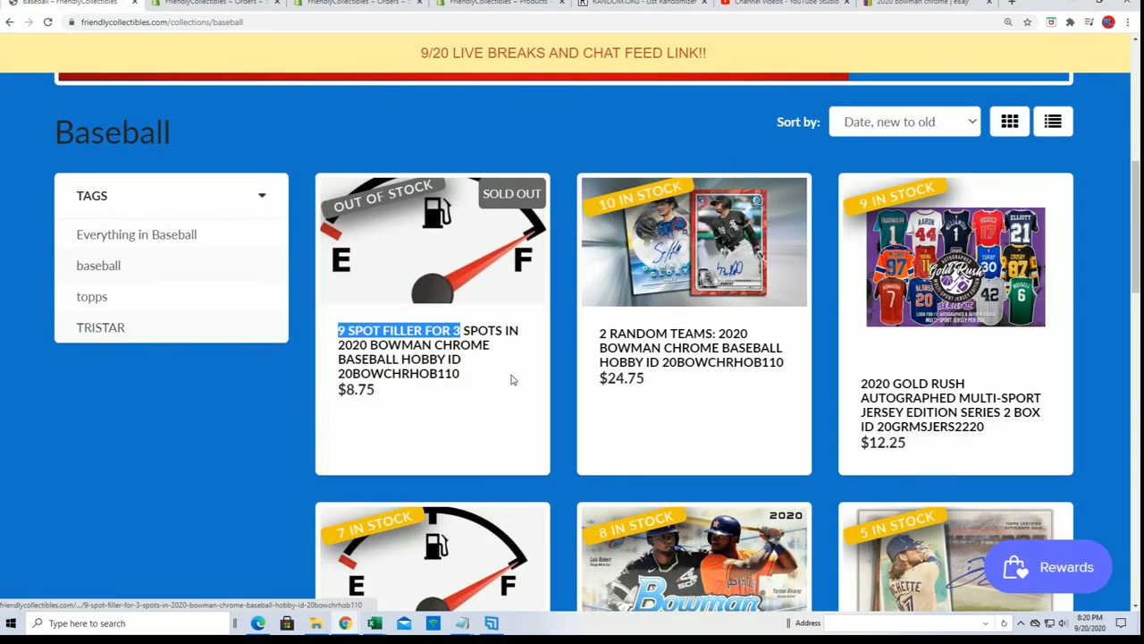
{"action": "mouse_move", "coordinate": [688, 364]}
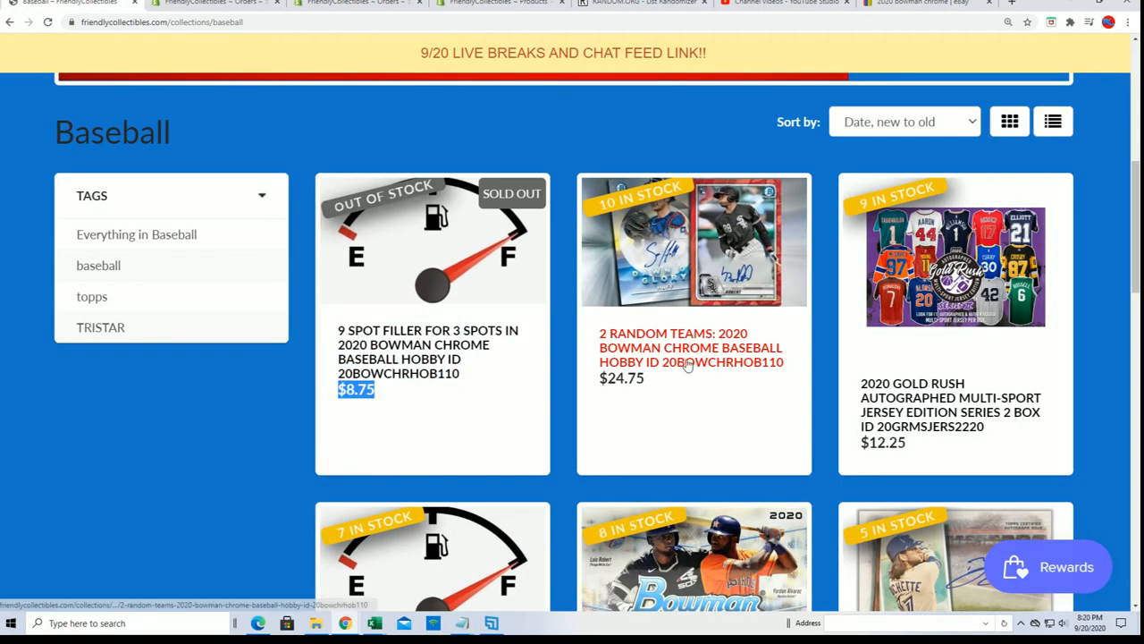
{"action": "mouse_move", "coordinate": [686, 376]}
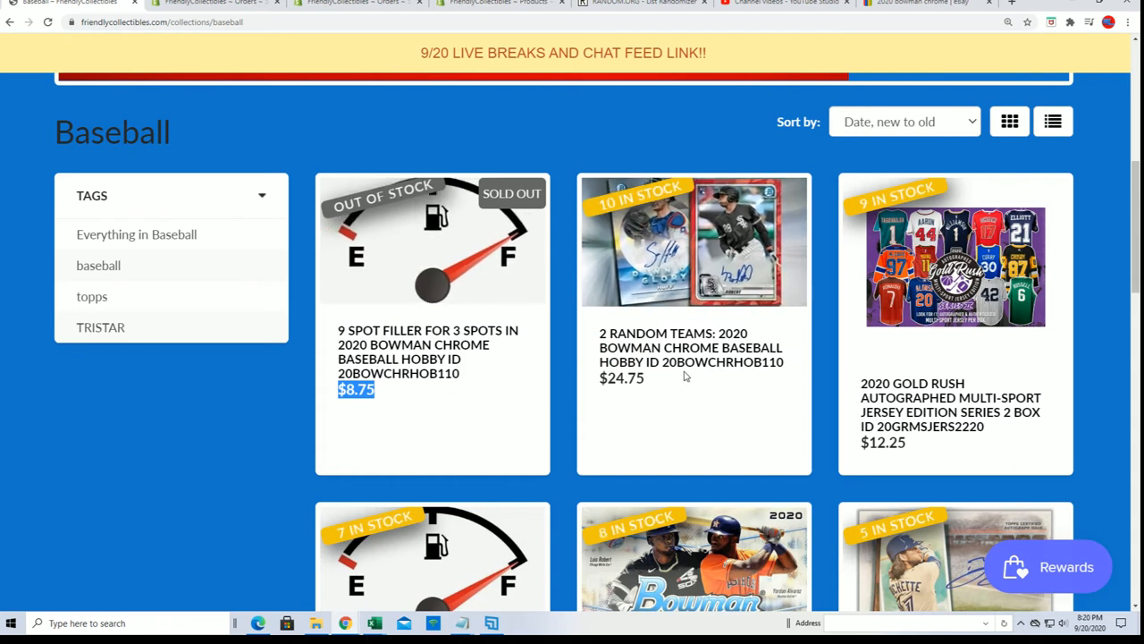
{"action": "mouse_move", "coordinate": [691, 347]}
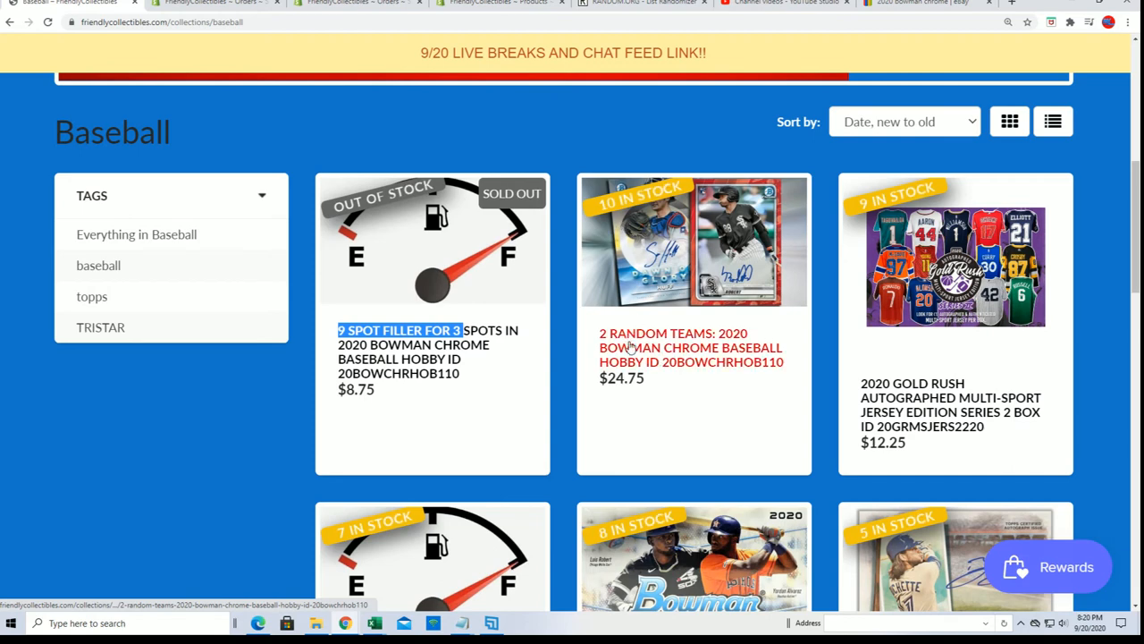
{"action": "mouse_move", "coordinate": [291, 449]}
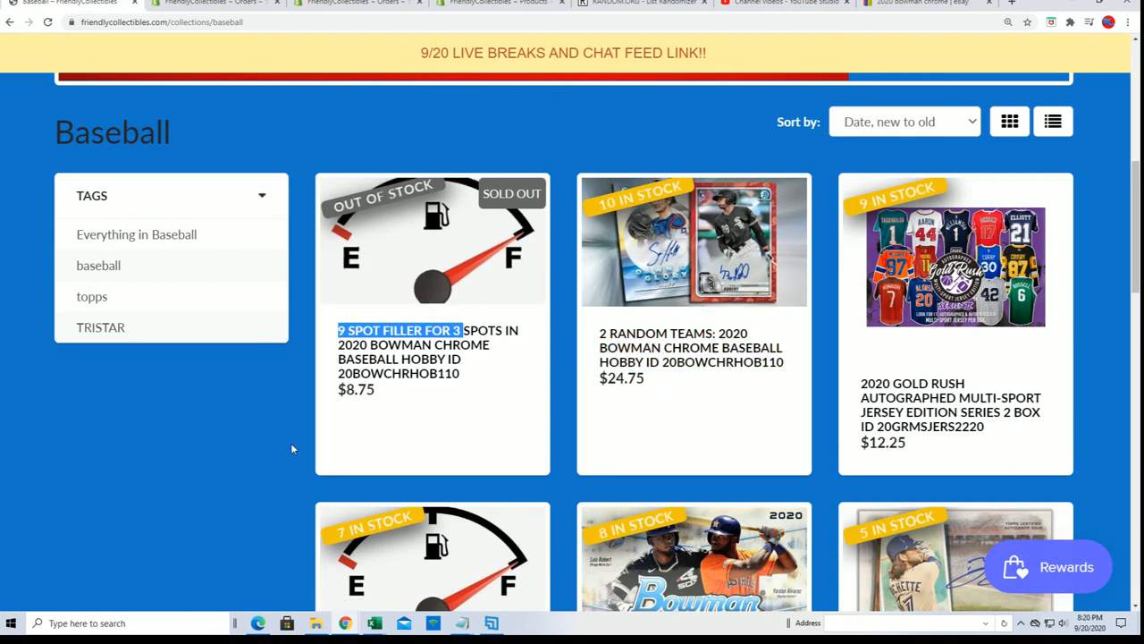